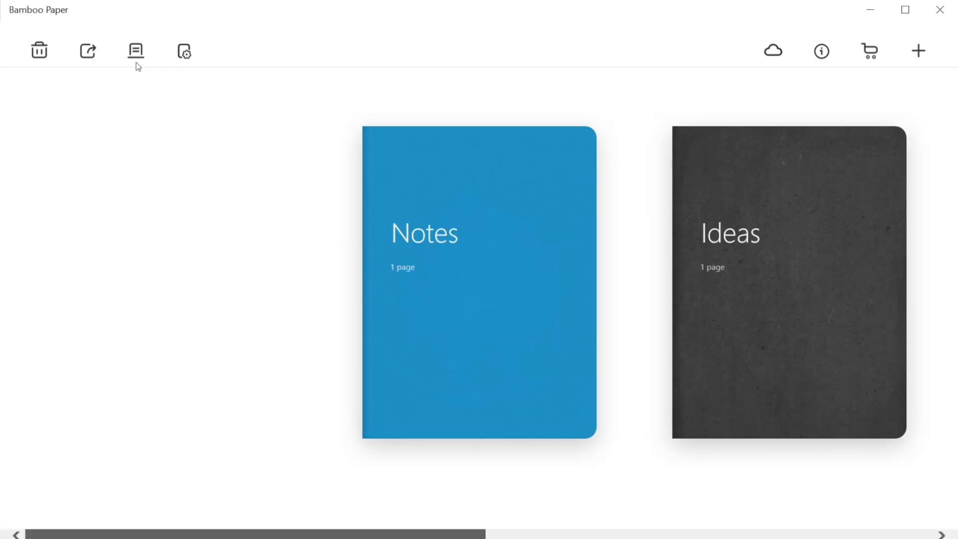
# - Scroll the shelf and title the new yellow notebook 'My Sketch Book'
pyautogui.hscroll(-3)
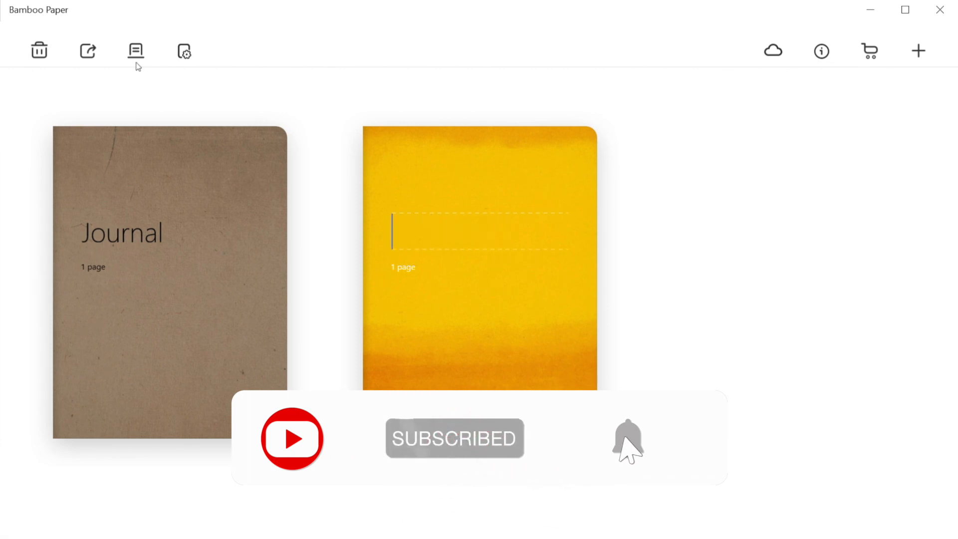
pyautogui.write('My Sket')
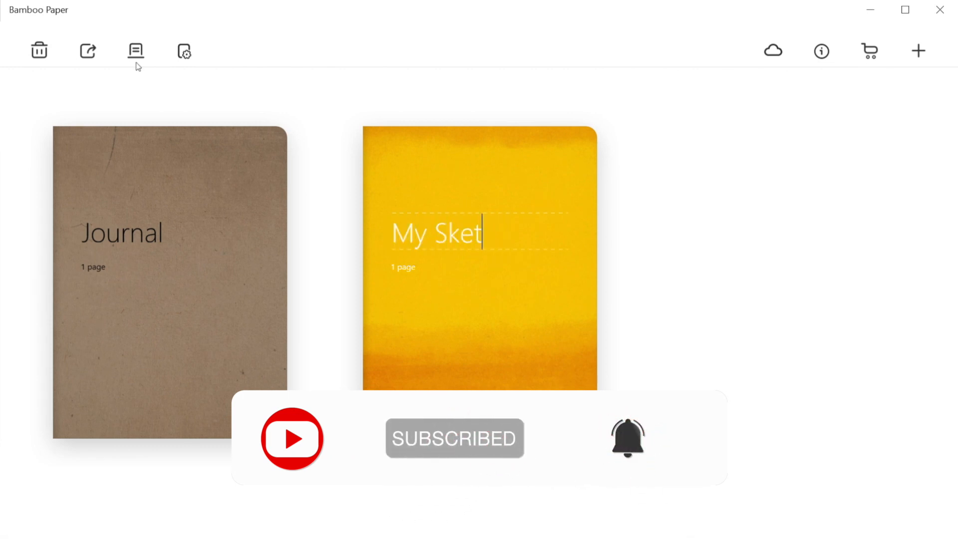
pyautogui.write('chBoo')
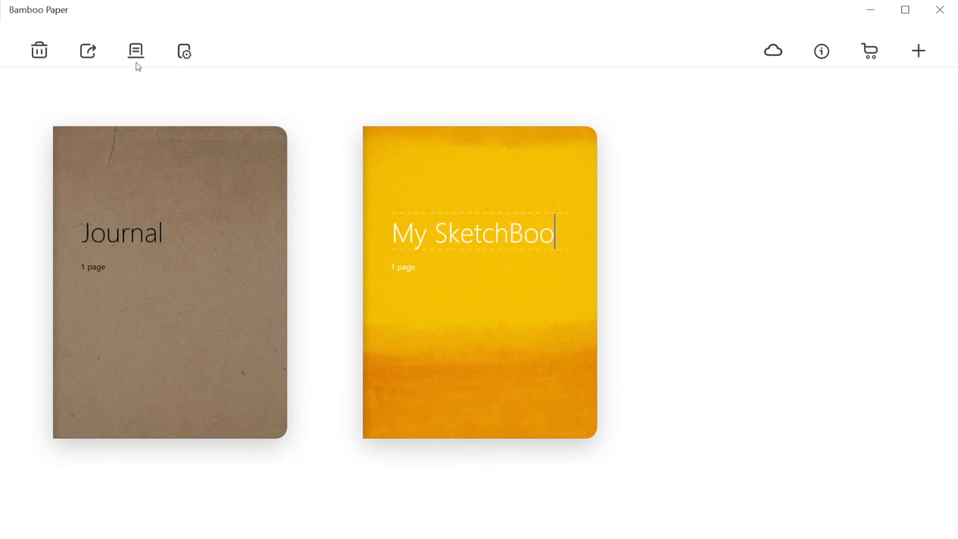
pyautogui.write('k')
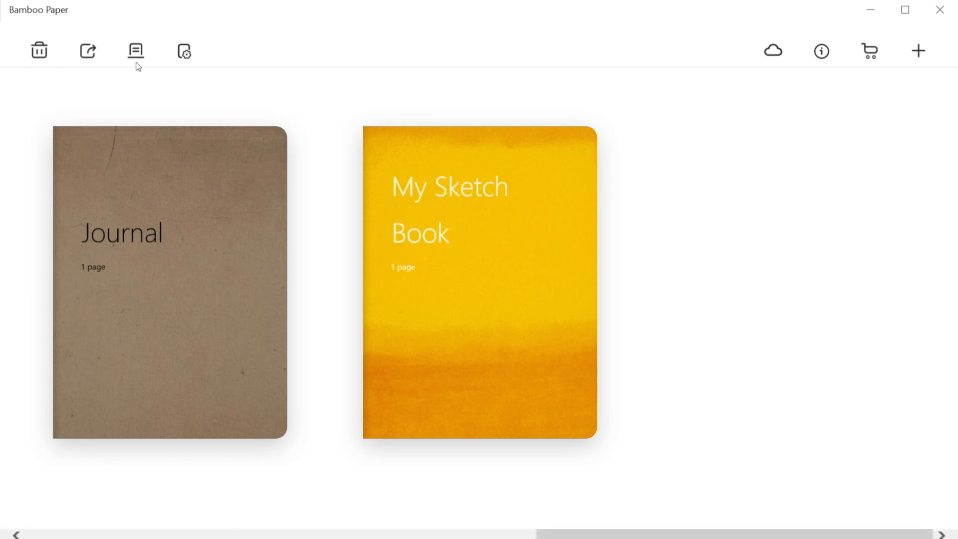
# - Try grey, purple and teal covers and cream paper, settling on black paper and purple
pyautogui.click(135, 50)
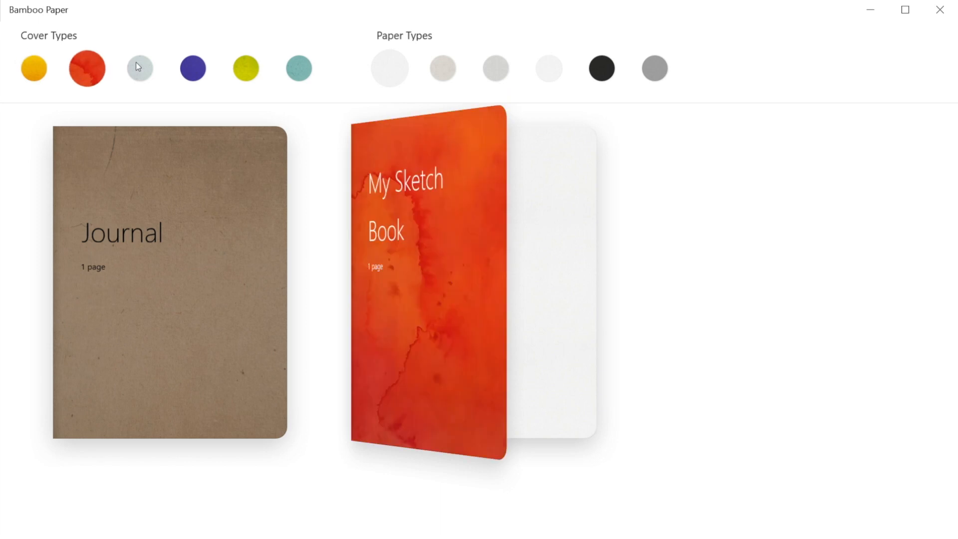
pyautogui.click(139, 67)
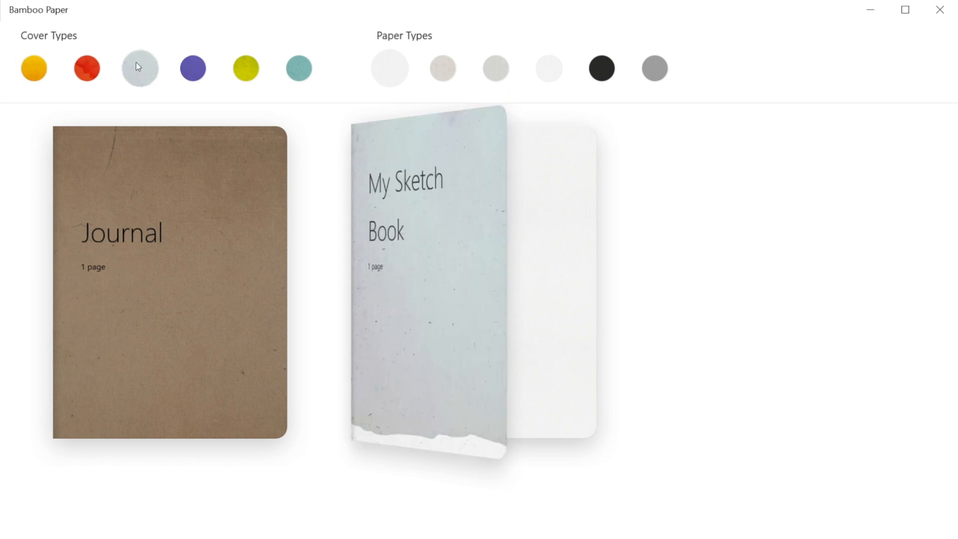
pyautogui.click(192, 68)
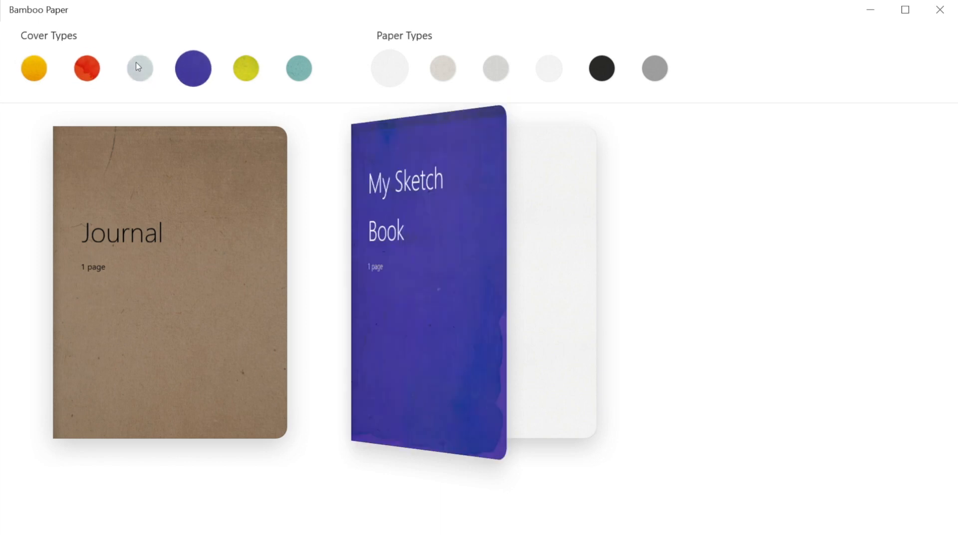
pyautogui.click(298, 68)
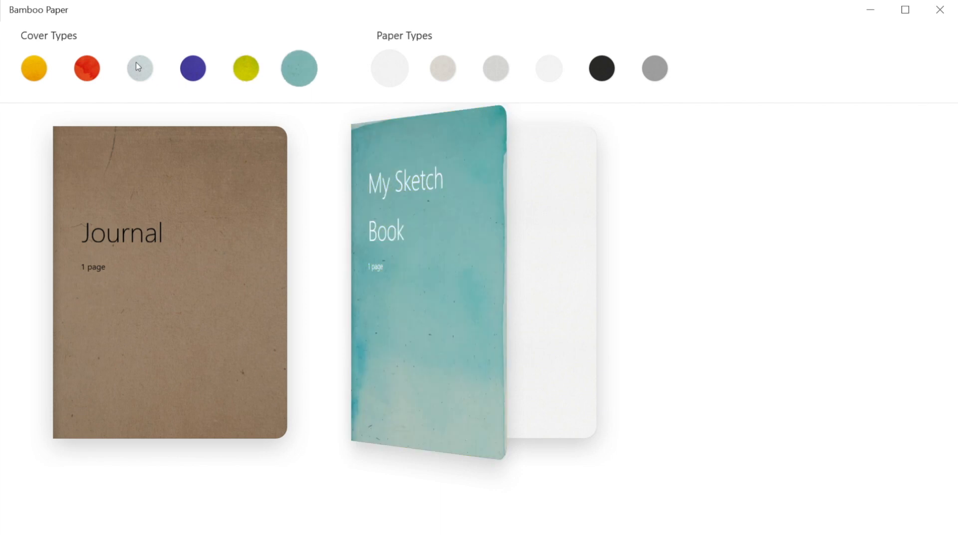
pyautogui.click(442, 68)
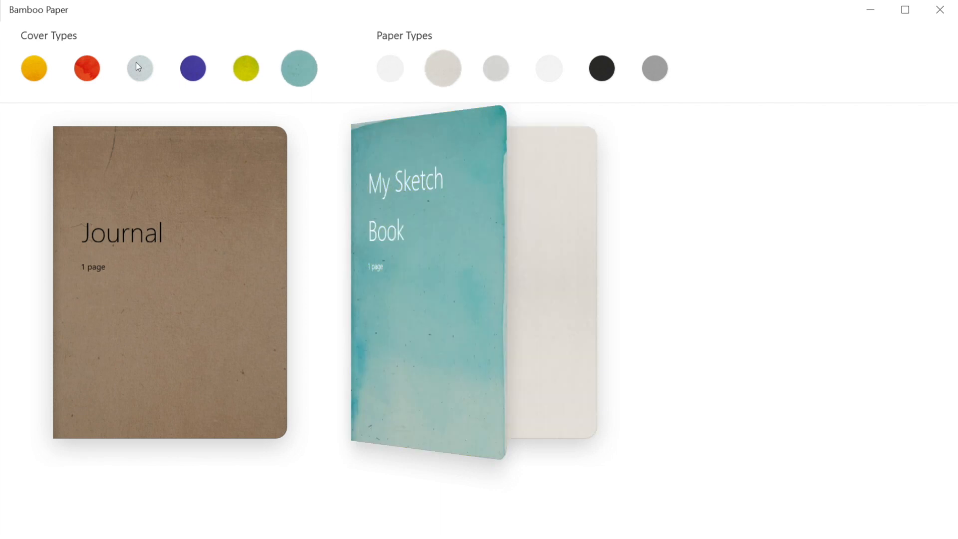
pyautogui.click(602, 68)
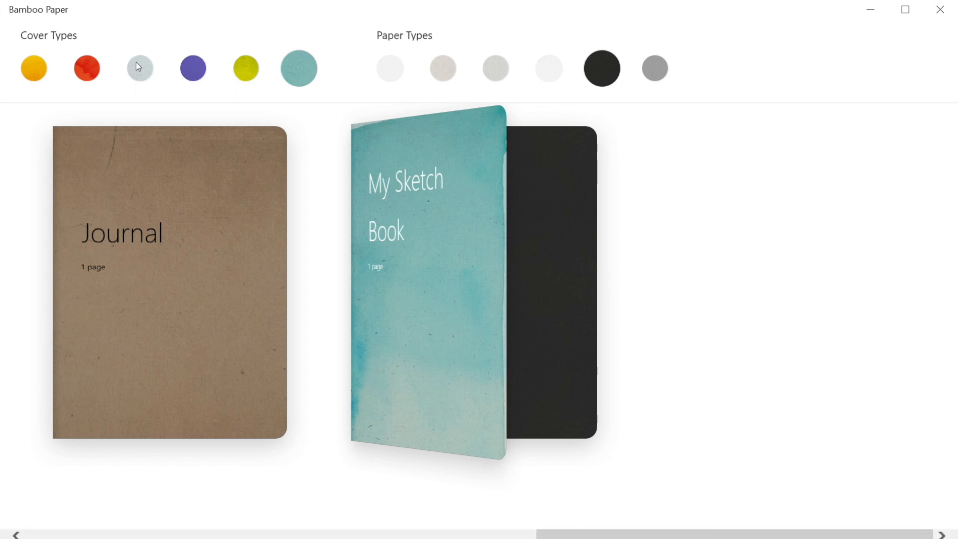
pyautogui.click(191, 68)
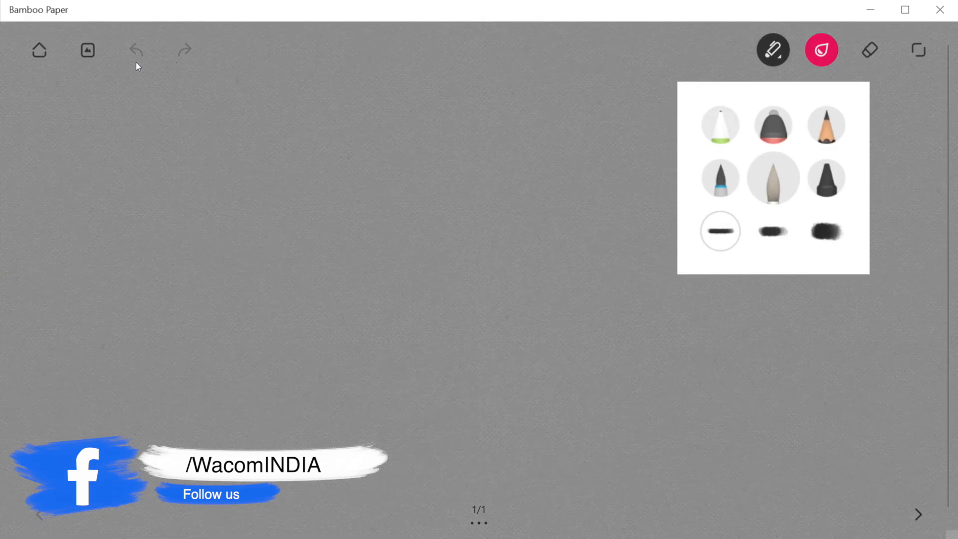
# - Pick the fine-tip pen and open its ink colour wheel
pyautogui.click(826, 231)
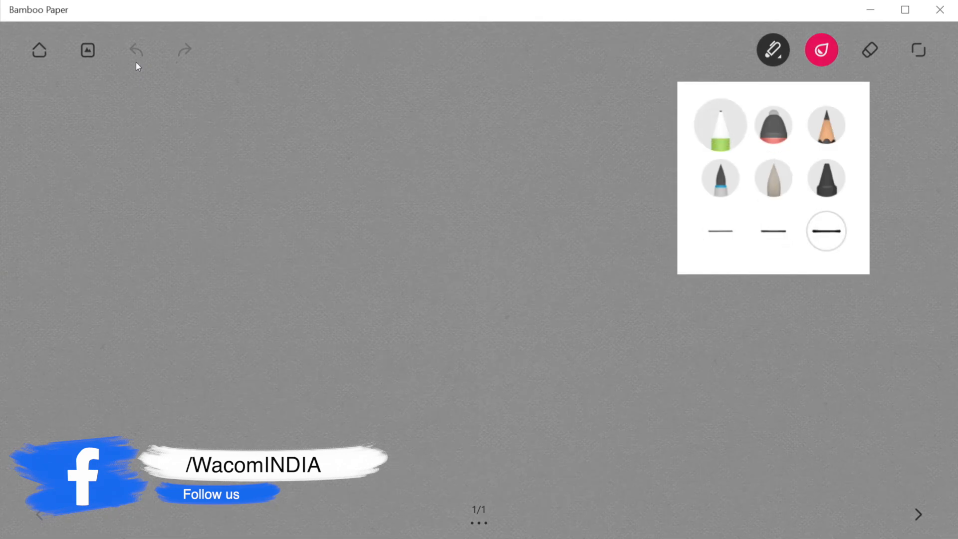
pyautogui.click(821, 49)
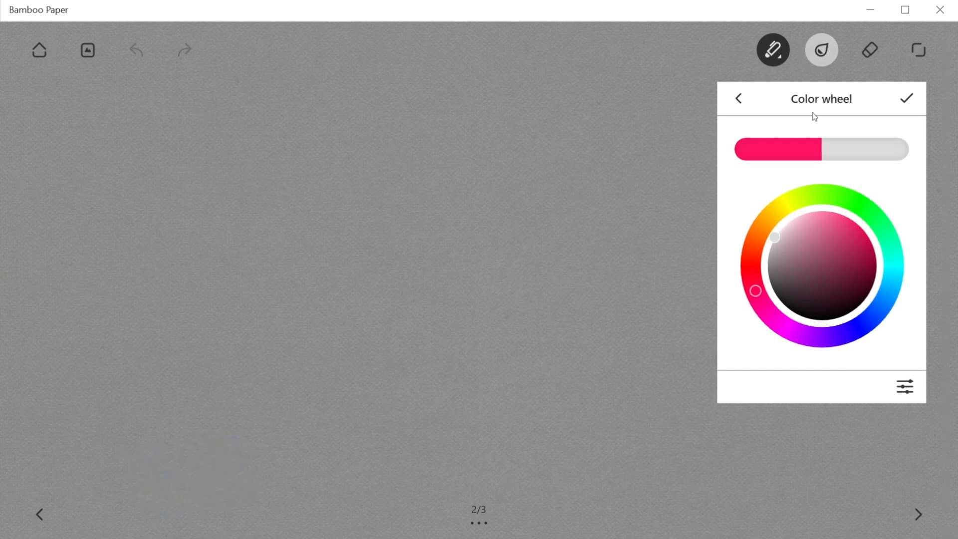
pyautogui.moveTo(795, 111)
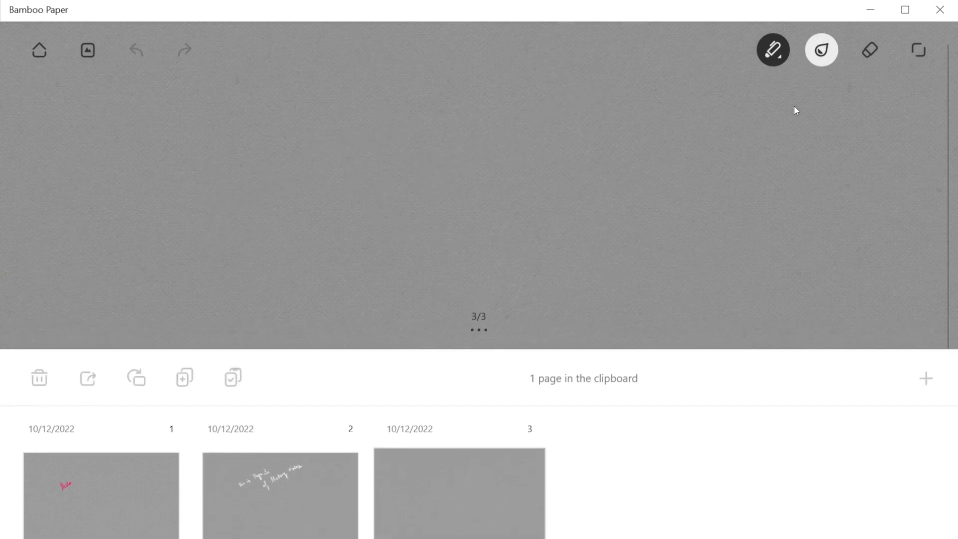
# - Go back to the shelf showing the purple, three-page My Sketch Book
pyautogui.click(38, 49)
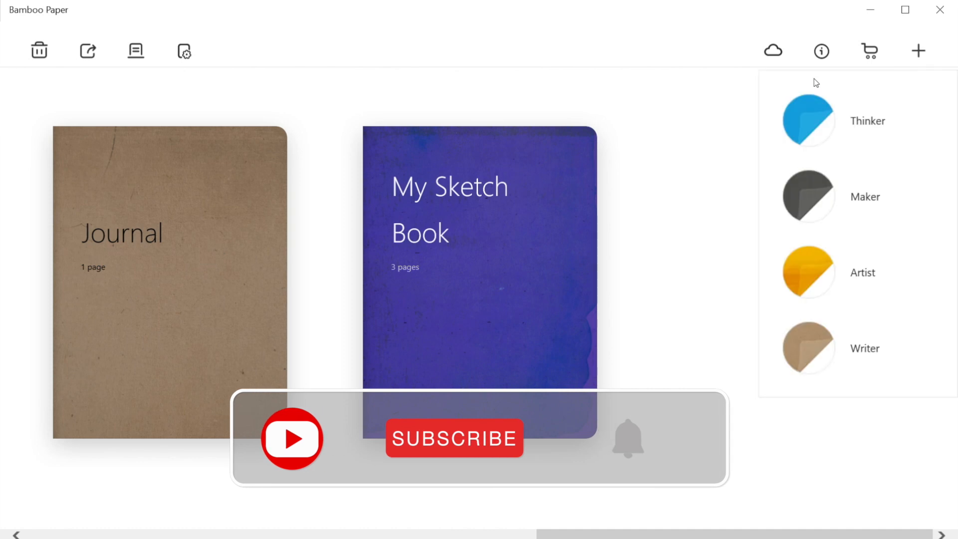
# - Create a Maker-style notebook and add 'Book' to make its title 'Graph Book'
pyautogui.click(454, 438)
pyautogui.write('Graph')
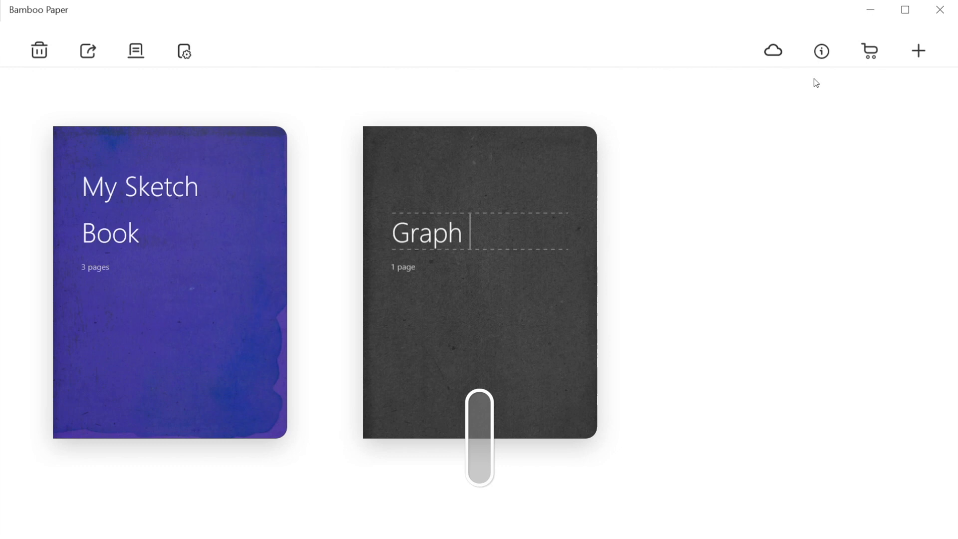
pyautogui.write('Book')
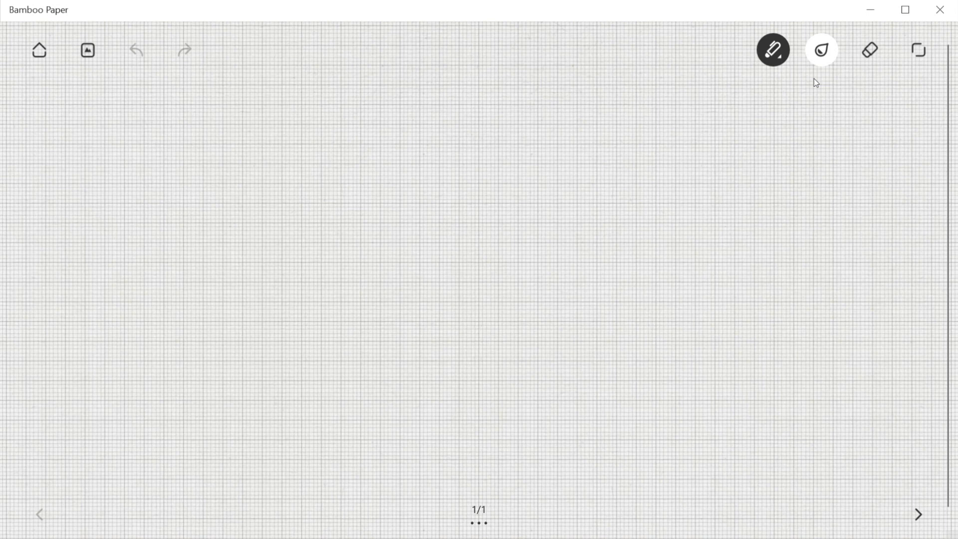
# - Sketch x and y axes, a 'y' label and a rising curve, then return home
pyautogui.moveTo(302, 180); pyautogui.dragTo(302, 217)
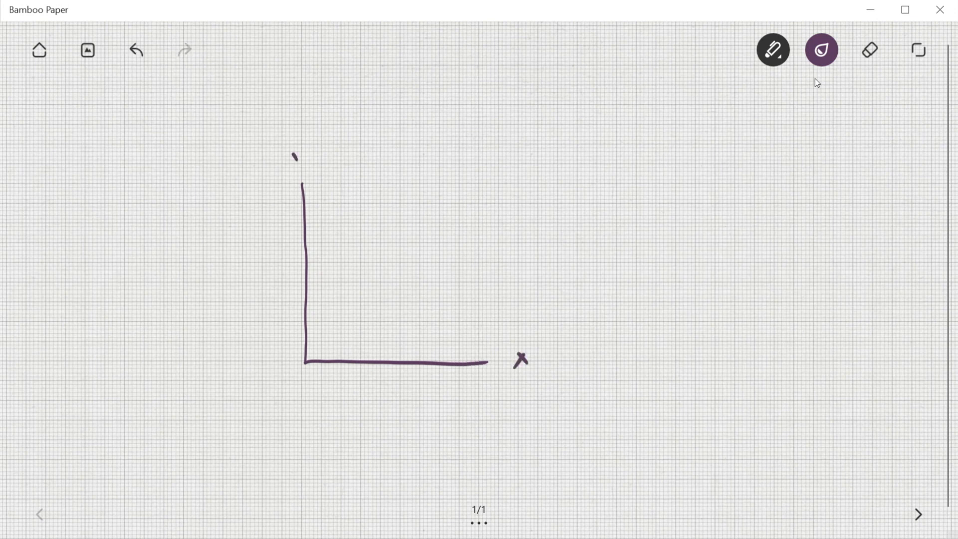
pyautogui.moveTo(308, 359); pyautogui.dragTo(351, 304)
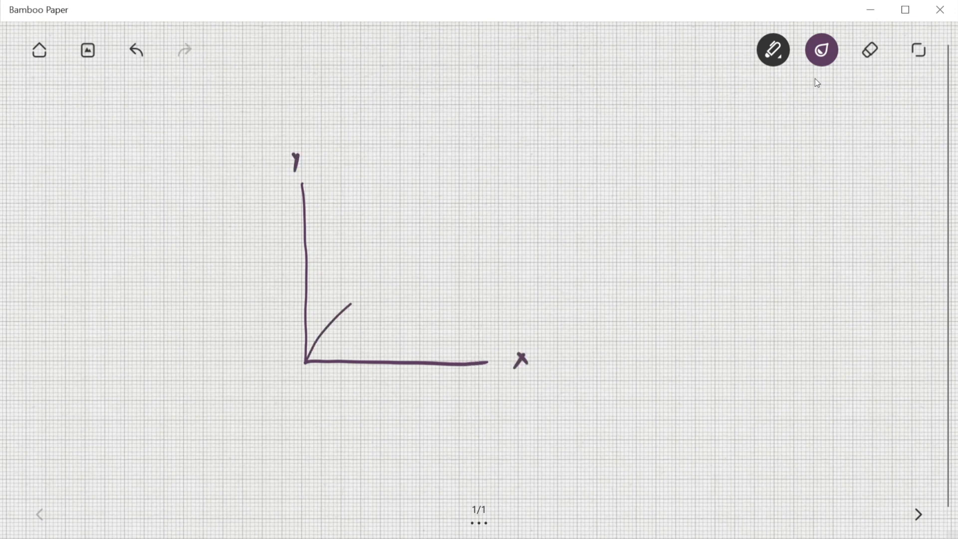
pyautogui.moveTo(348, 305); pyautogui.dragTo(470, 243)
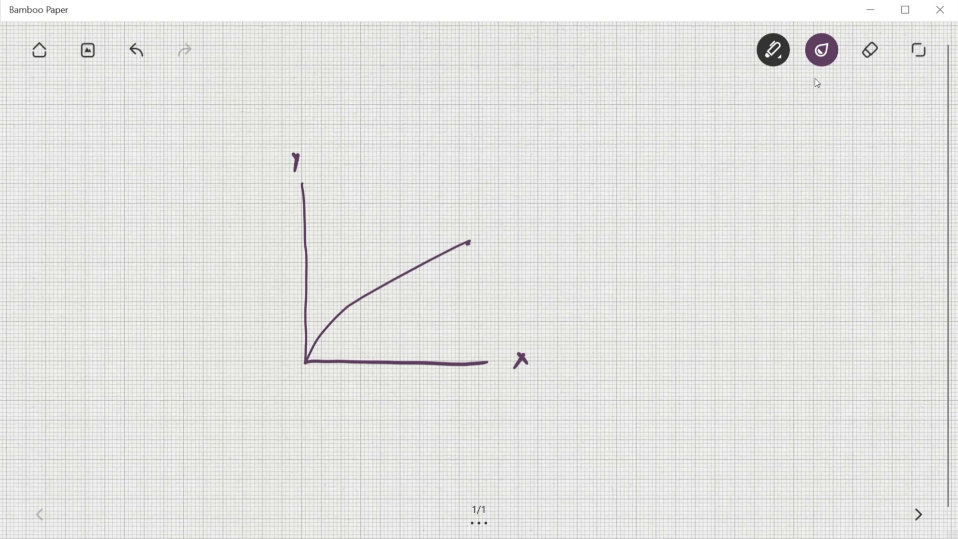
pyautogui.click(39, 50)
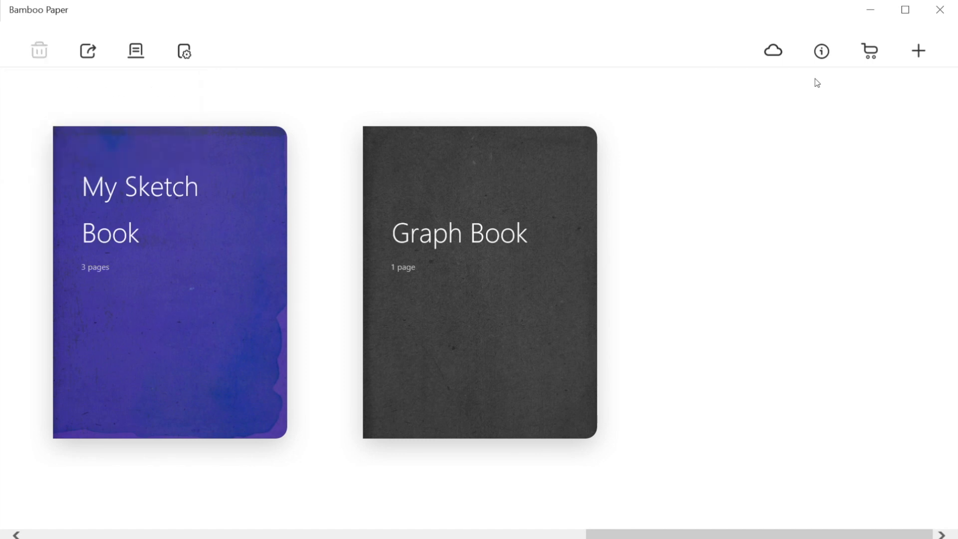
# - Add a new notebook with lined paper and a red cover, typing 'Hi' as its title
pyautogui.hscroll(3)
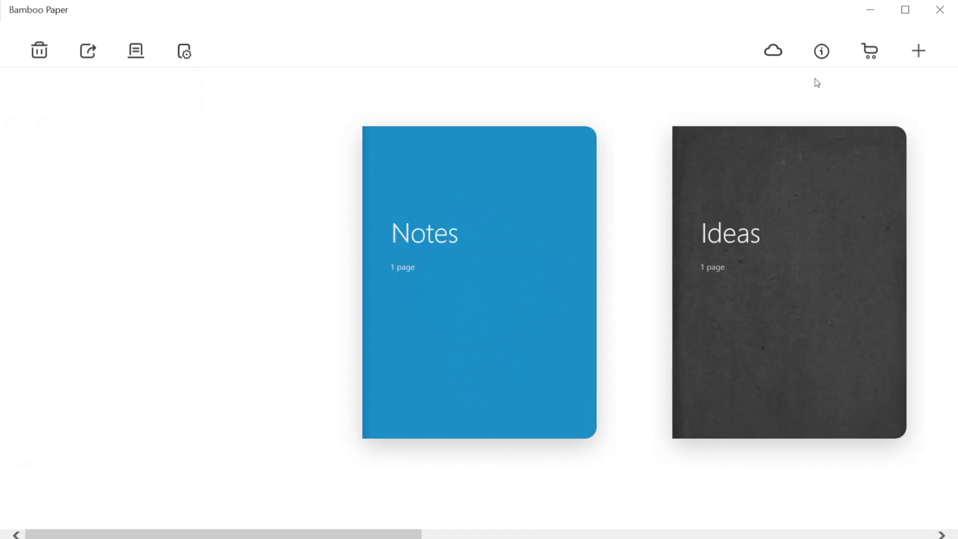
pyautogui.click(918, 50)
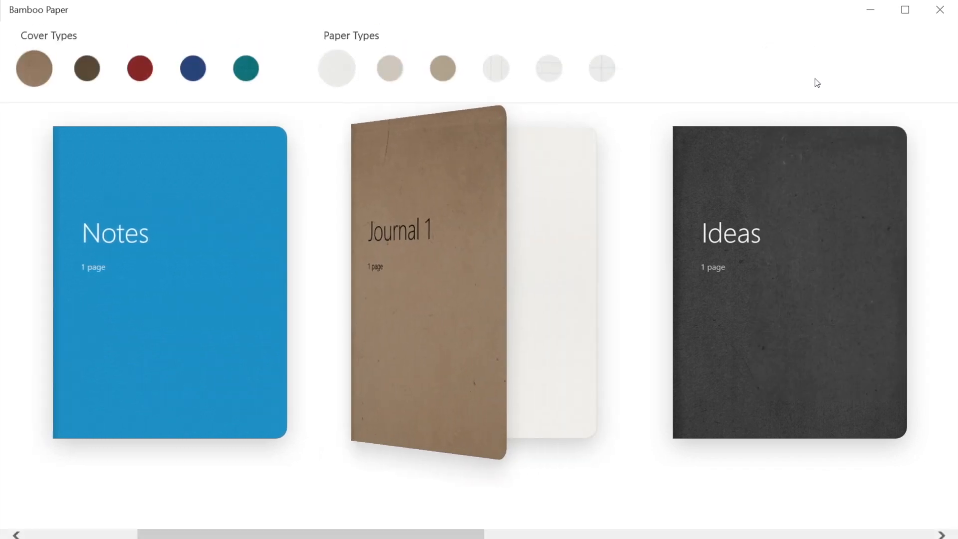
pyautogui.click(548, 68)
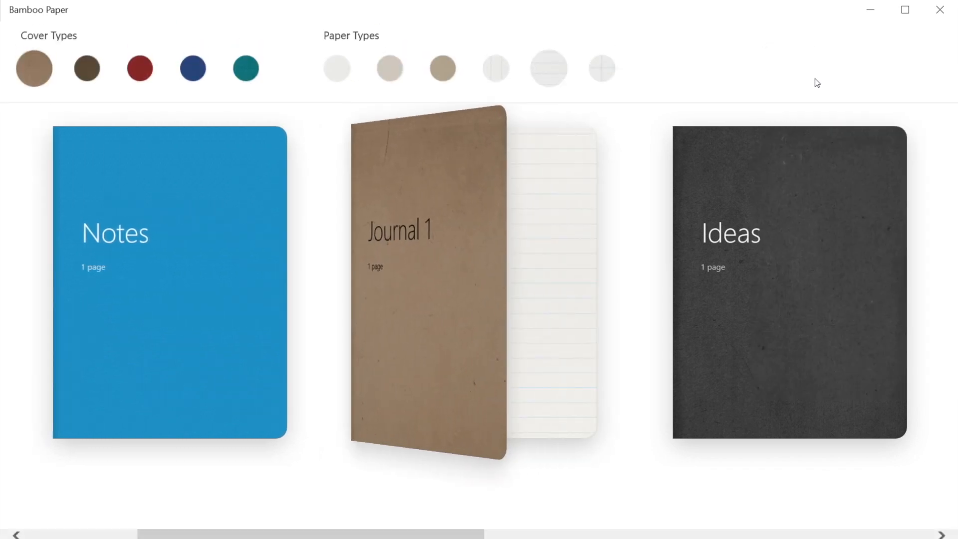
pyautogui.click(139, 68)
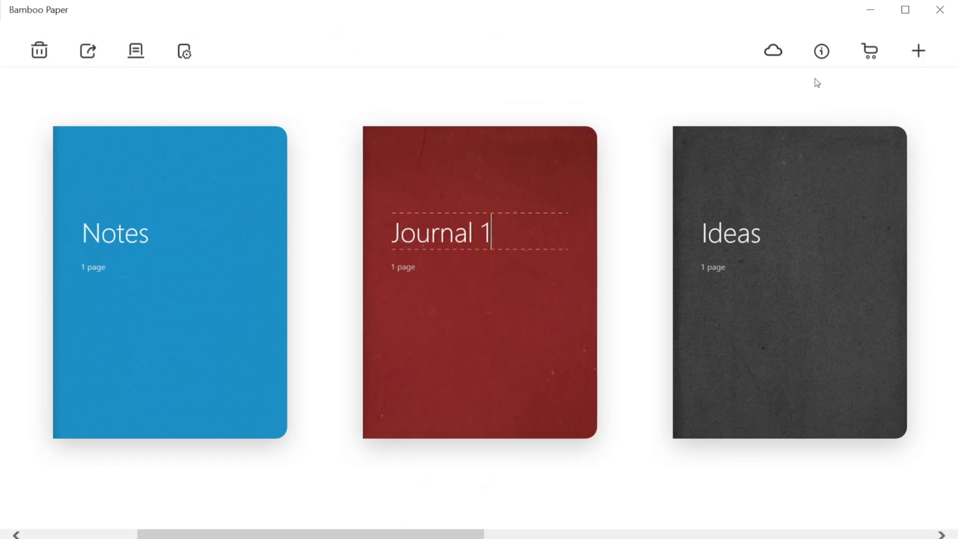
pyautogui.write('Hi')
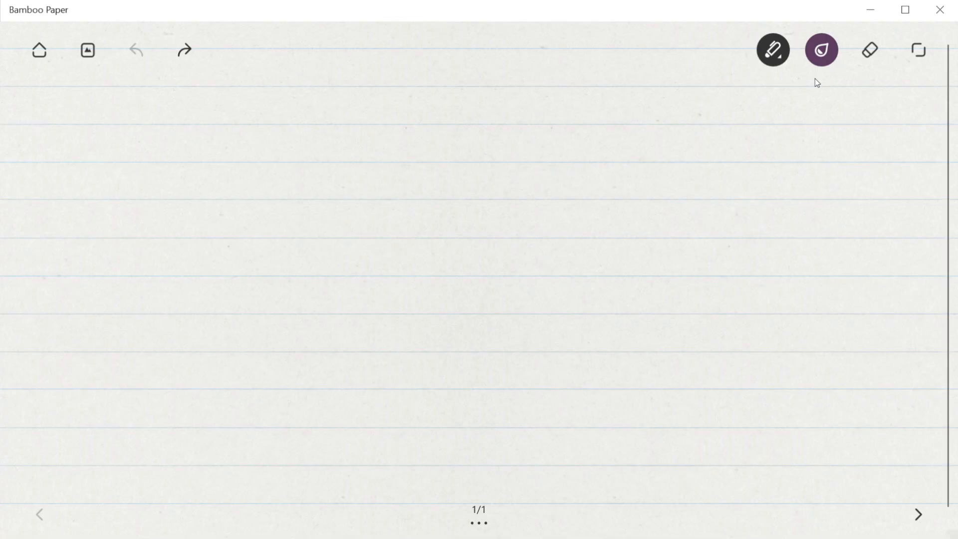
# - Handwrite a Hindi word mid-page, then go home and open the Inkspace sign-in page
pyautogui.moveTo(455, 294); pyautogui.dragTo(498, 278)
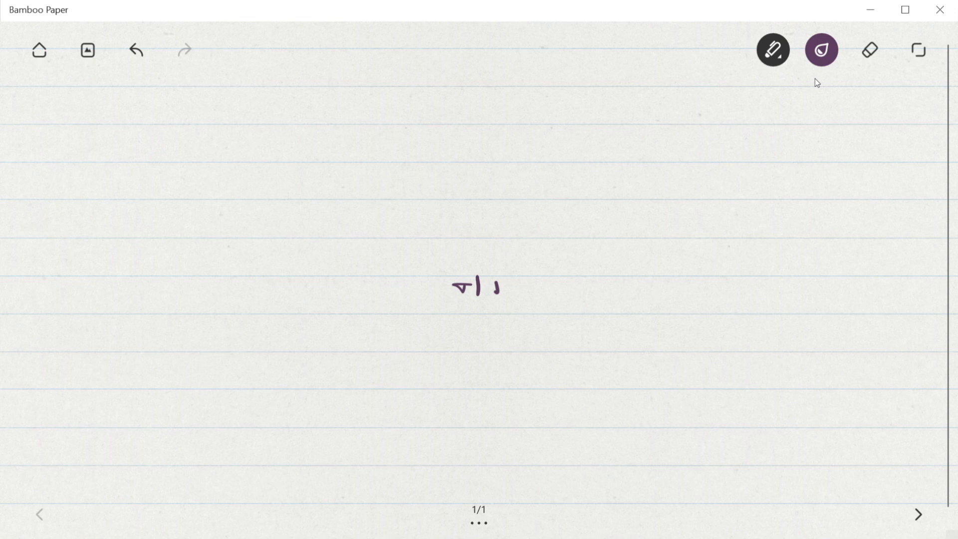
pyautogui.moveTo(495, 284); pyautogui.dragTo(535, 284)
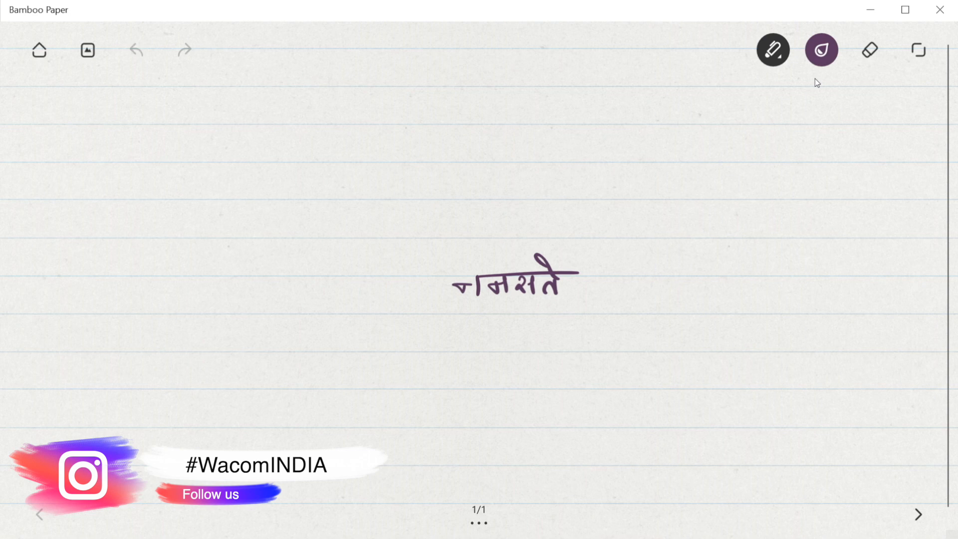
pyautogui.click(39, 50)
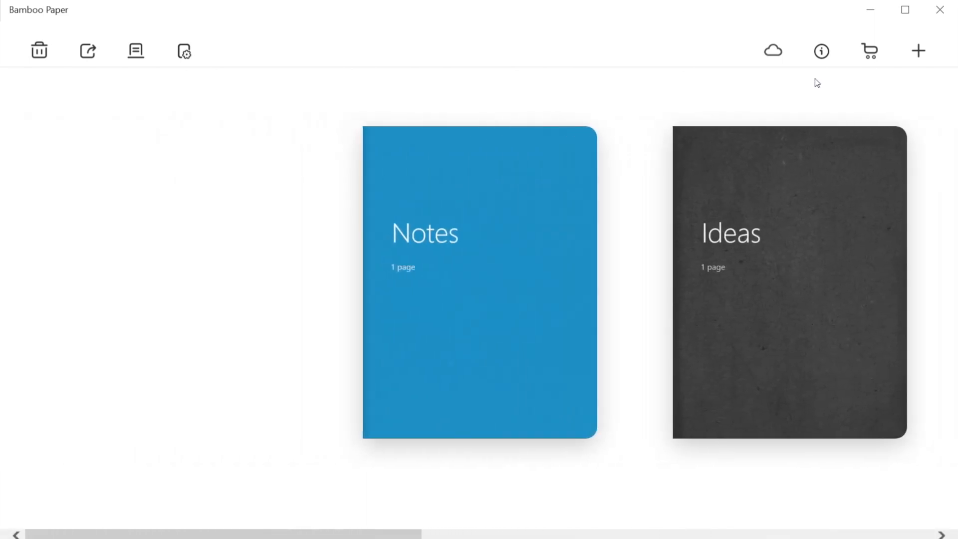
pyautogui.click(773, 51)
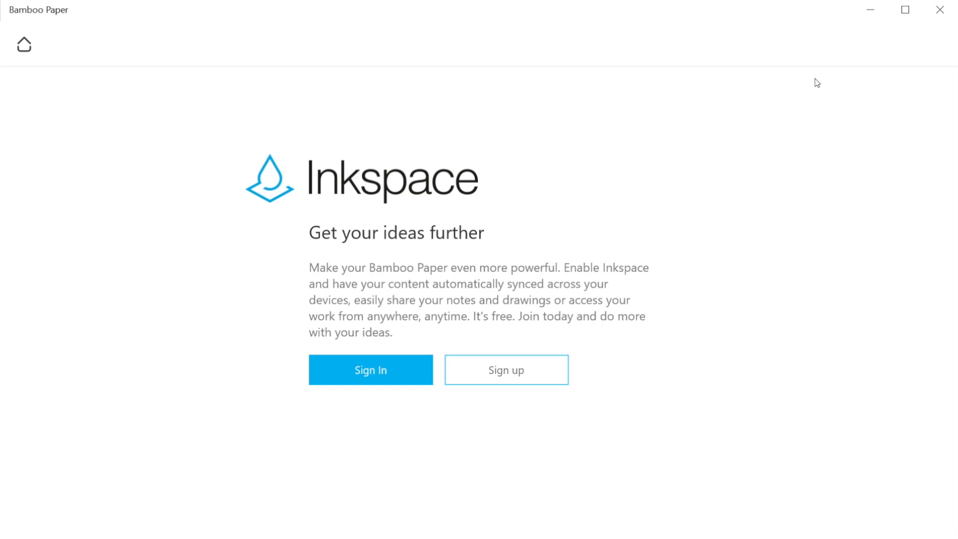